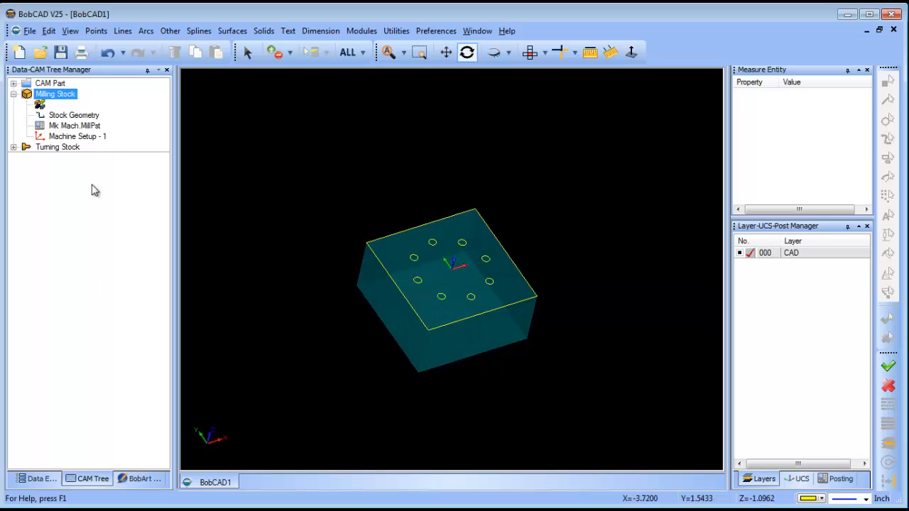
Add a Center Drill hole feature on the bolt-hole circles to Machine Setup - 1
{"action": "left_click", "coordinate": [78, 137]}
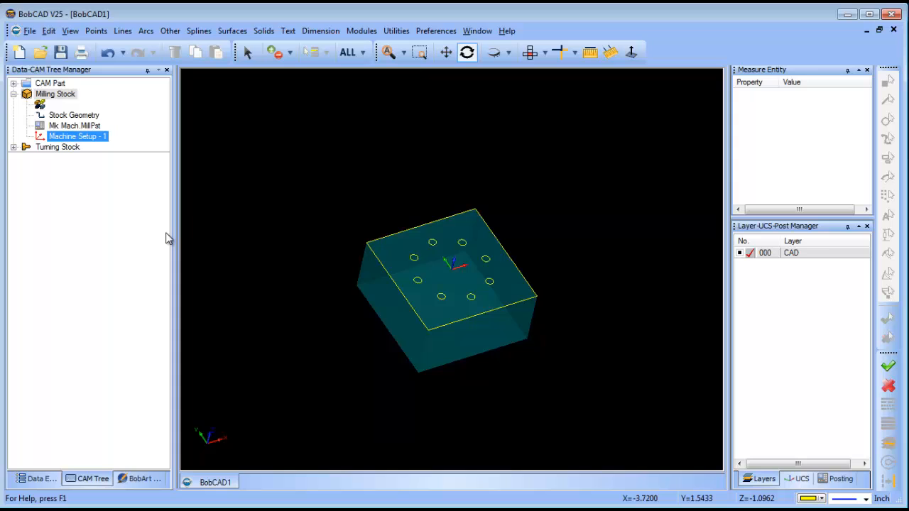
{"action": "mouse_move", "coordinate": [154, 228]}
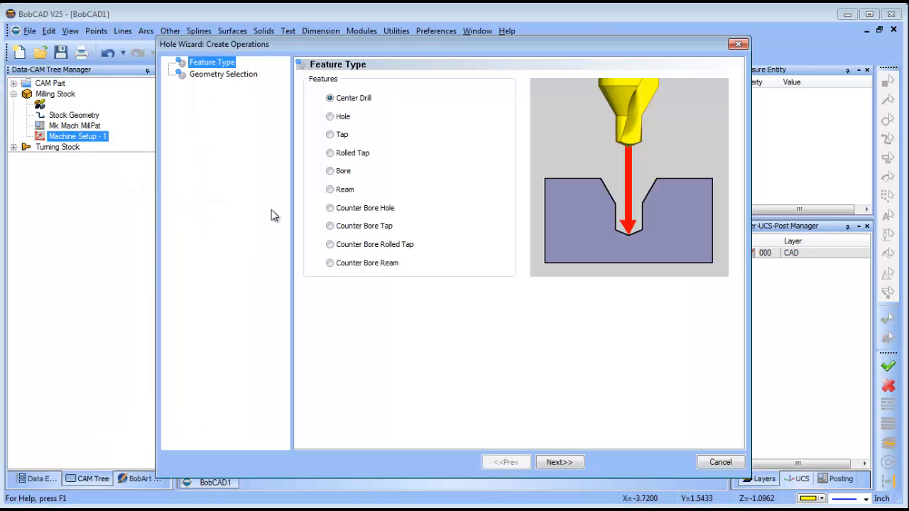
{"action": "left_click", "coordinate": [559, 463]}
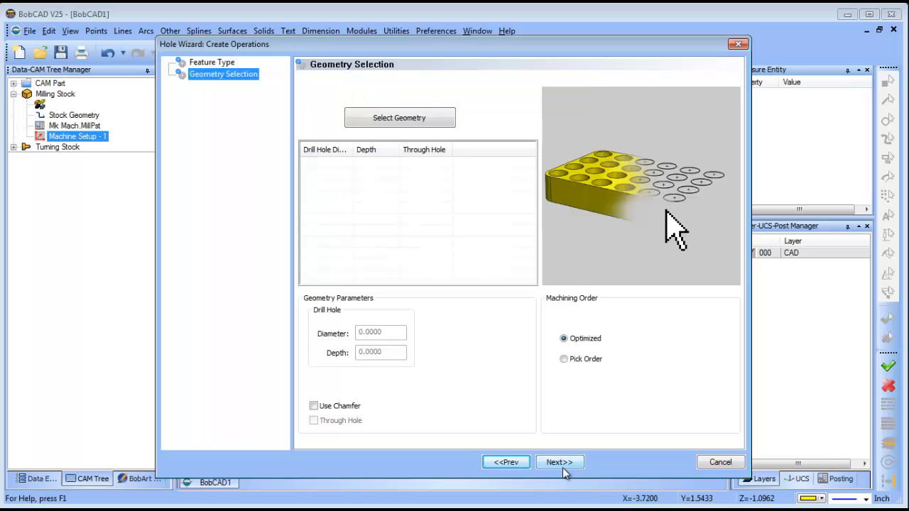
{"action": "left_click", "coordinate": [398, 117]}
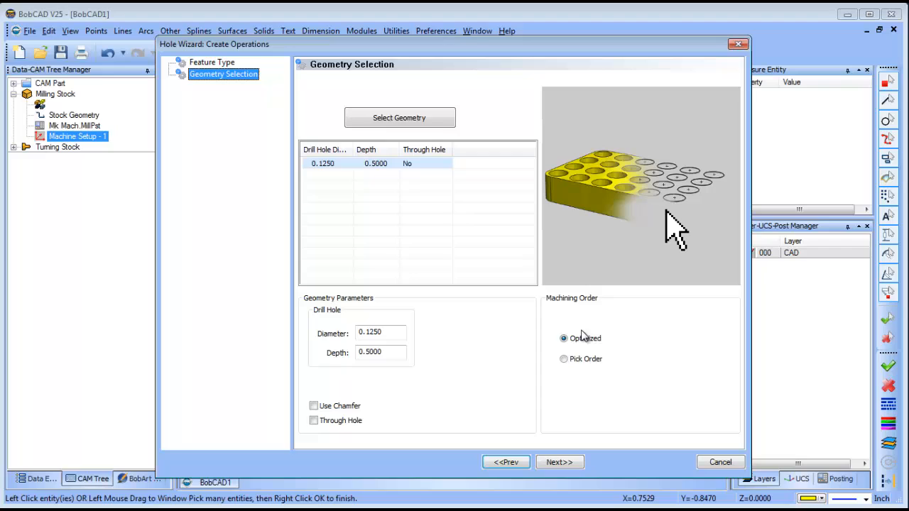
{"action": "left_click", "coordinate": [558, 462]}
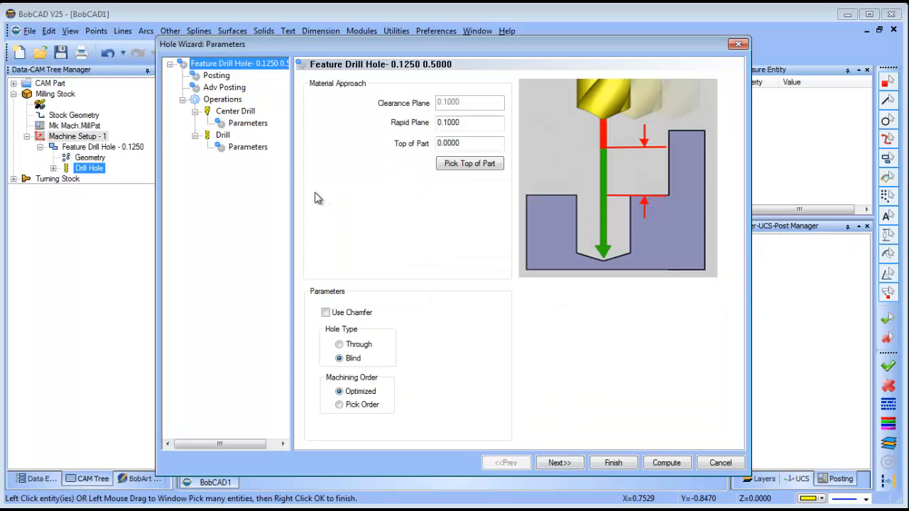
{"action": "mouse_move", "coordinate": [225, 87]}
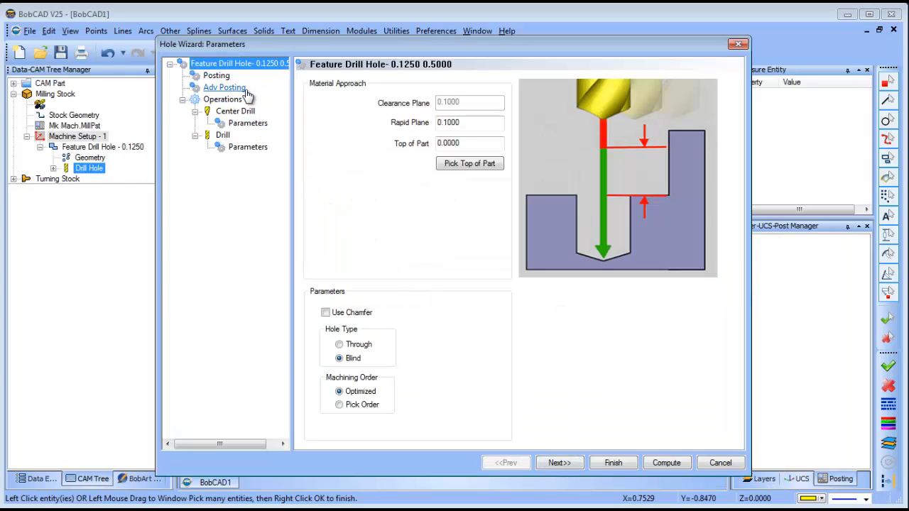
View the hole feature's Adv Posting options, leaving Set Retract Mode at G98
{"action": "left_click", "coordinate": [225, 87]}
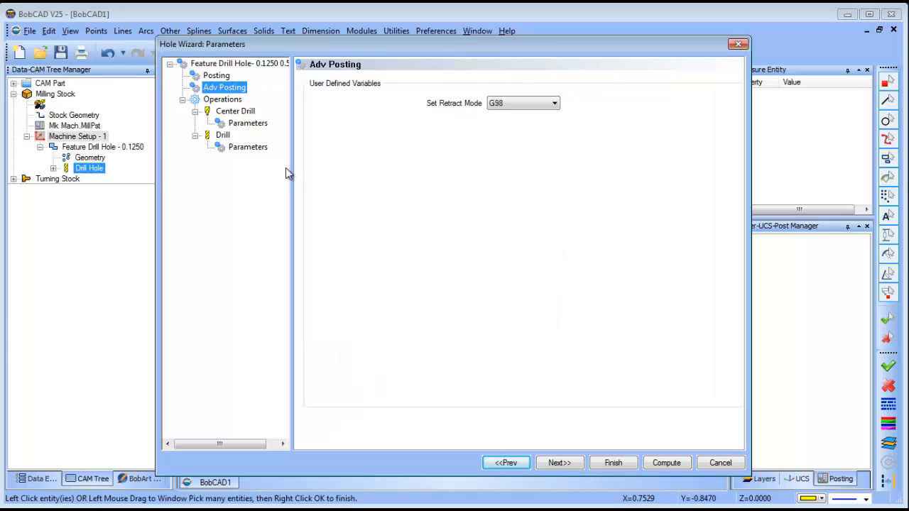
{"action": "mouse_move", "coordinate": [329, 166]}
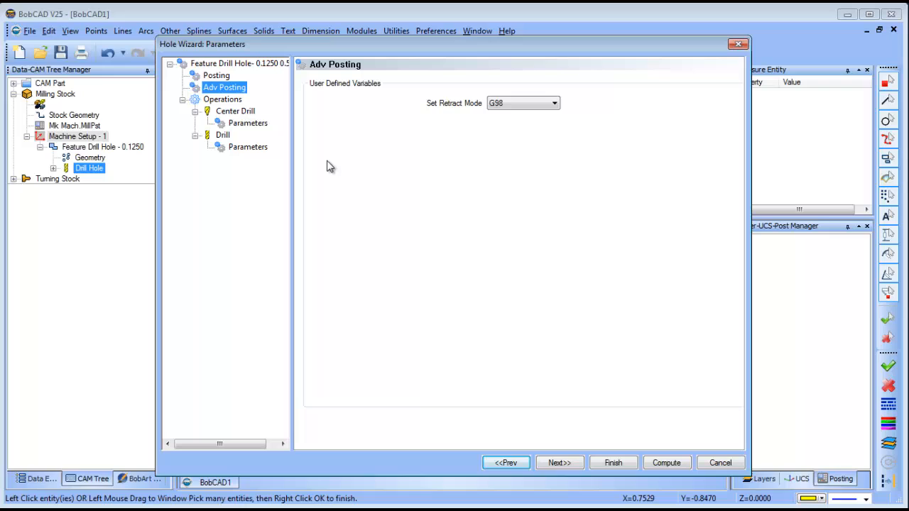
{"action": "left_click", "coordinate": [553, 103]}
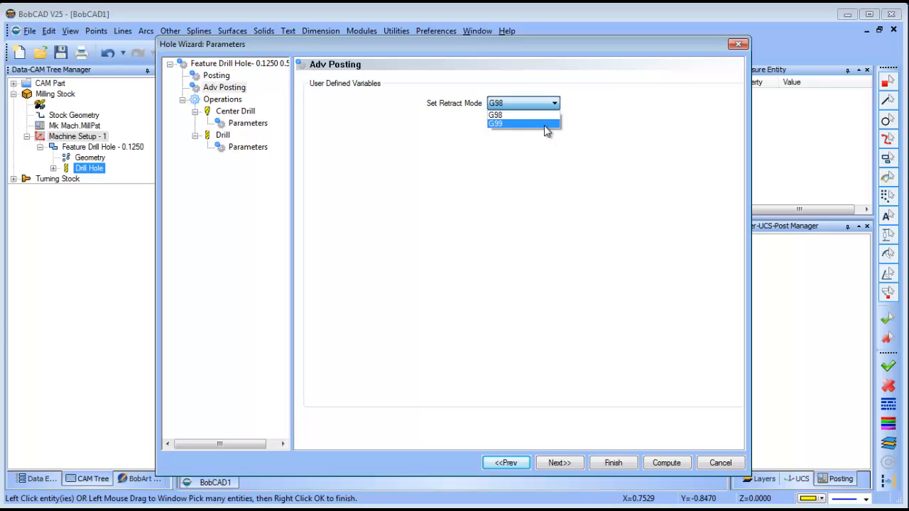
{"action": "mouse_move", "coordinate": [522, 115]}
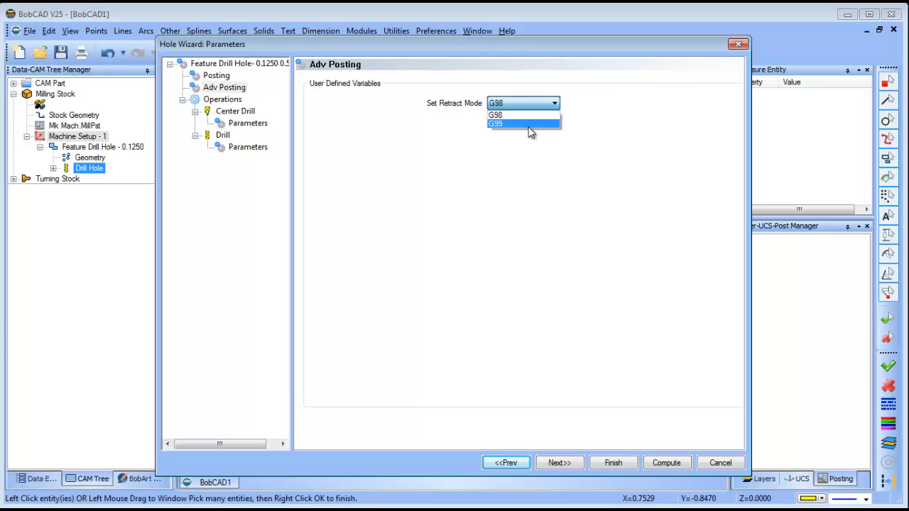
{"action": "left_click", "coordinate": [518, 114]}
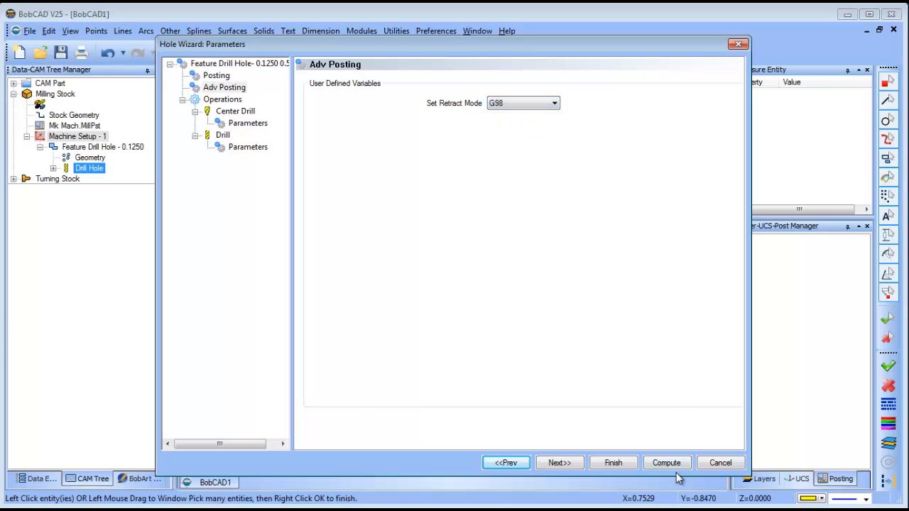
{"action": "mouse_move", "coordinate": [720, 462]}
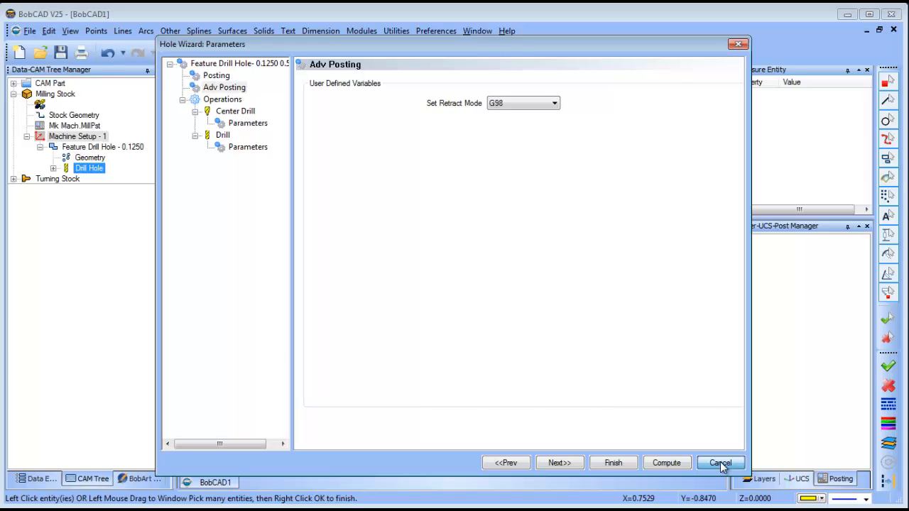
Close the hole wizard and post the toolpaths to NC code
{"action": "left_click", "coordinate": [719, 463]}
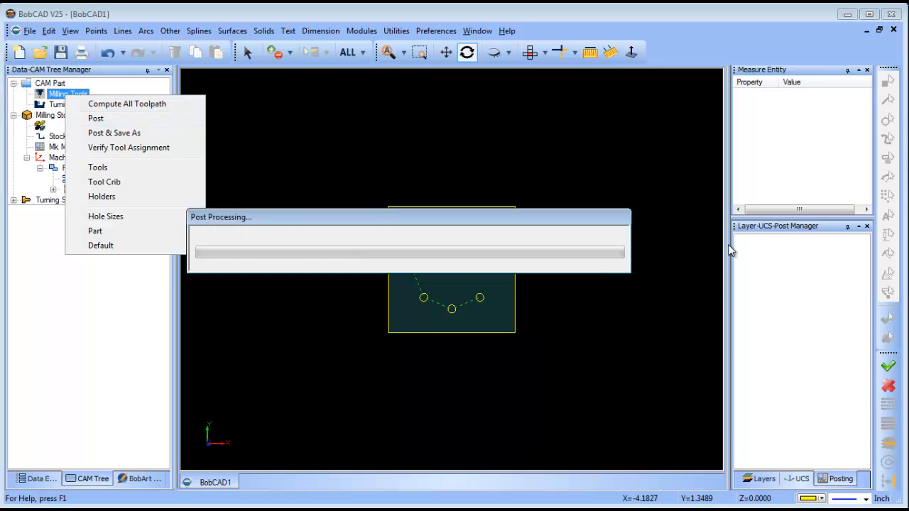
{"action": "left_click", "coordinate": [95, 118]}
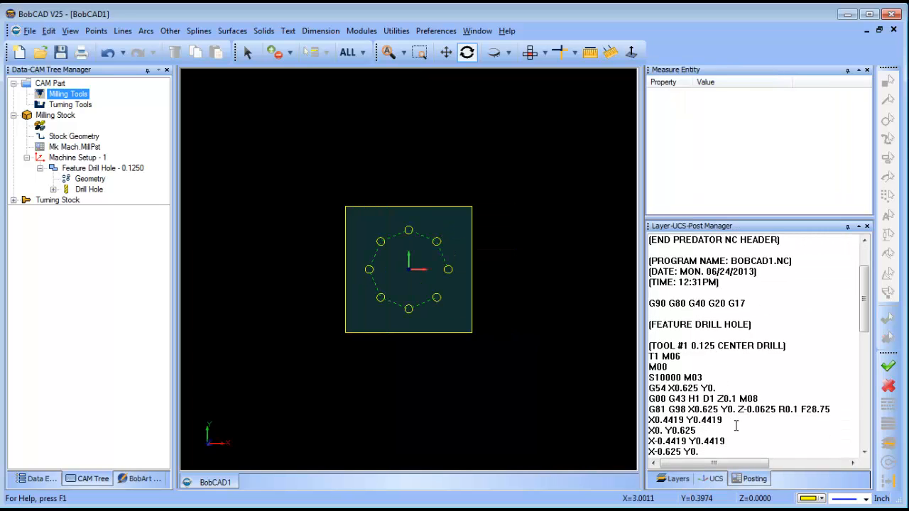
{"action": "scroll", "scroll_direction": "down", "scroll_amount": 3}
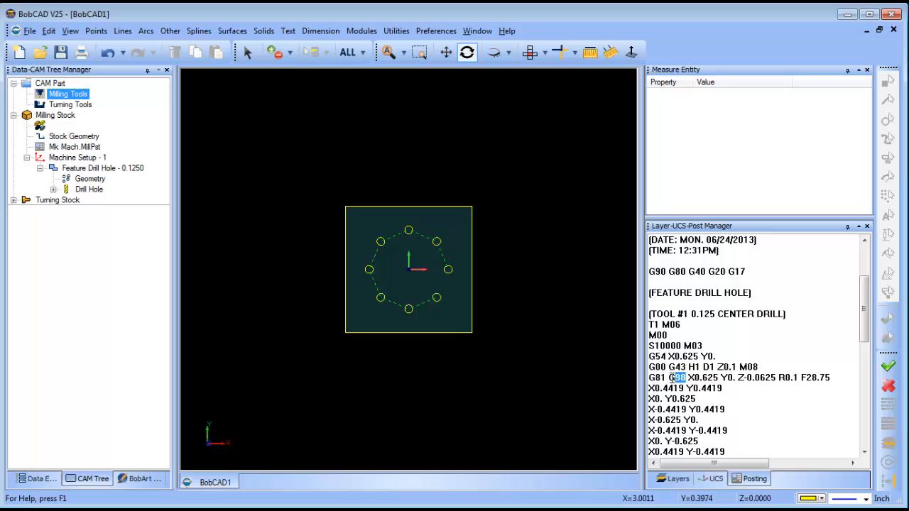
Switch the drill hole retract mode, repost, and highlight G99 on the G81 line
{"action": "double_click", "coordinate": [88, 189]}
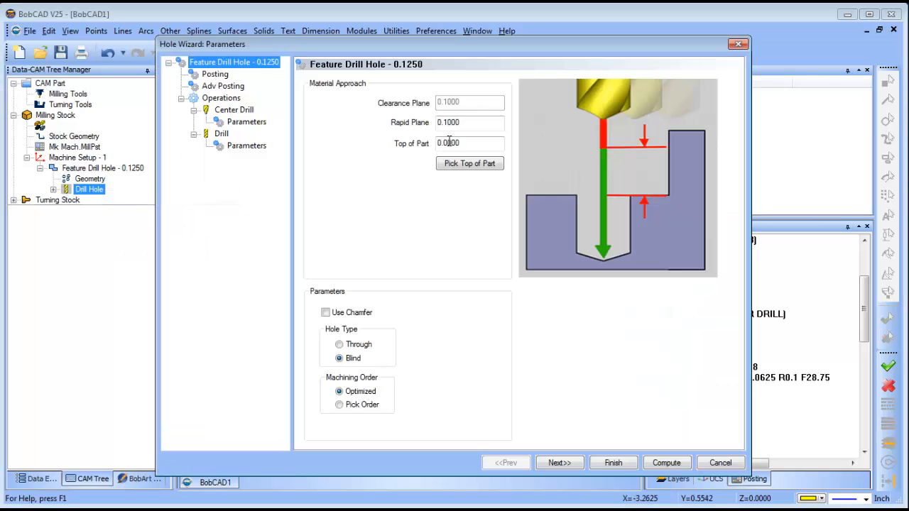
{"action": "left_click", "coordinate": [223, 86]}
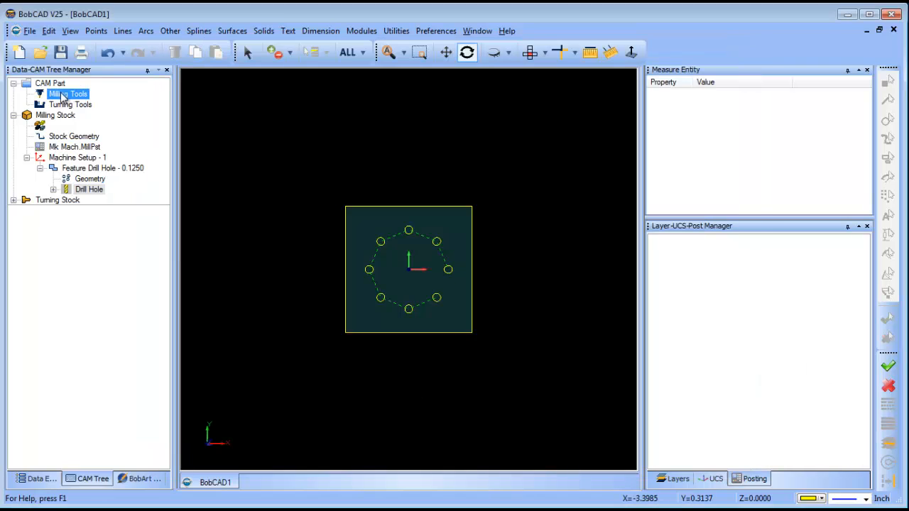
{"action": "left_click", "coordinate": [754, 477]}
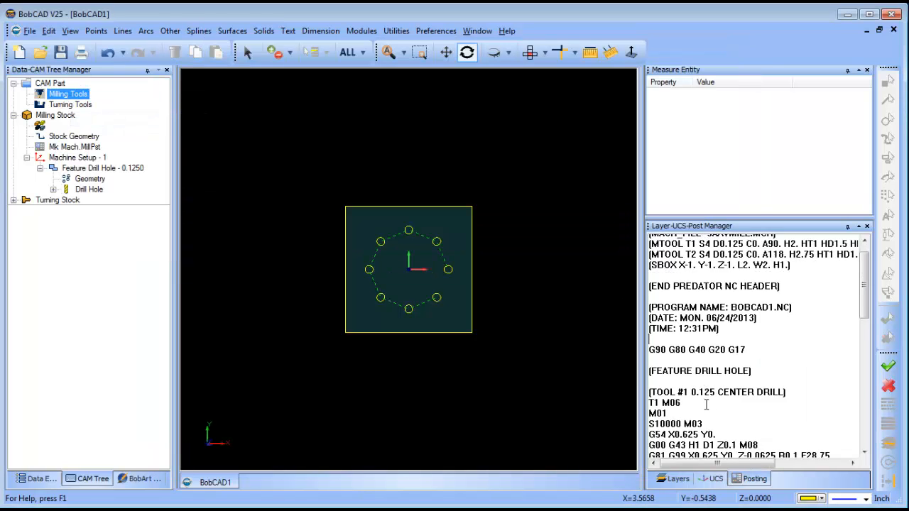
{"action": "scroll", "scroll_direction": "down", "scroll_amount": 3}
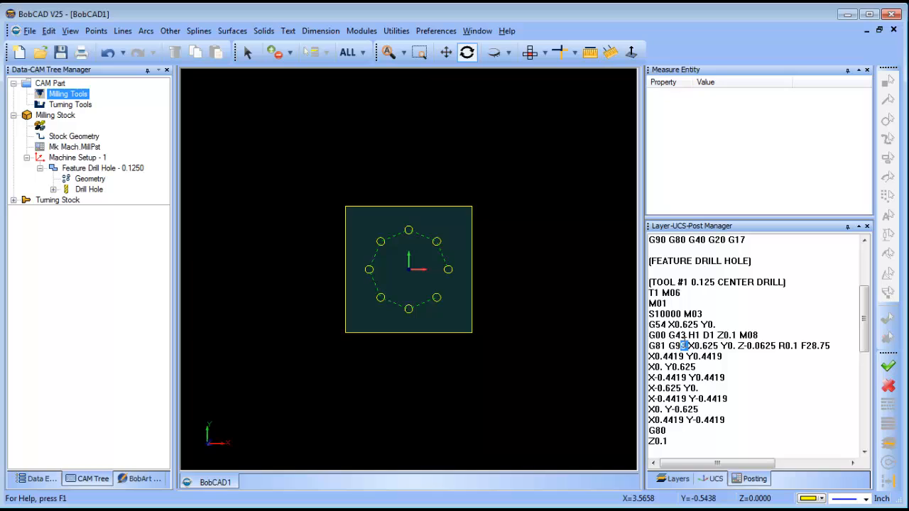
{"action": "double_click", "coordinate": [672, 345]}
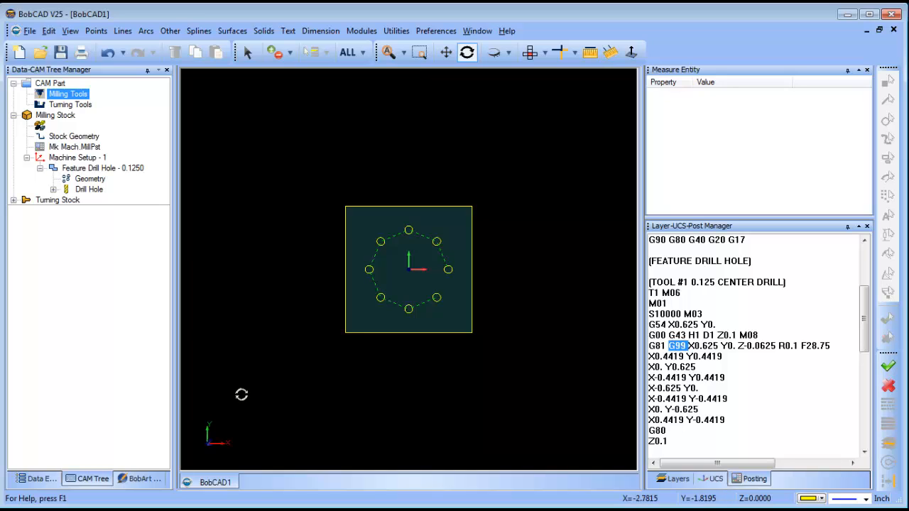
{"action": "left_click", "coordinate": [103, 169]}
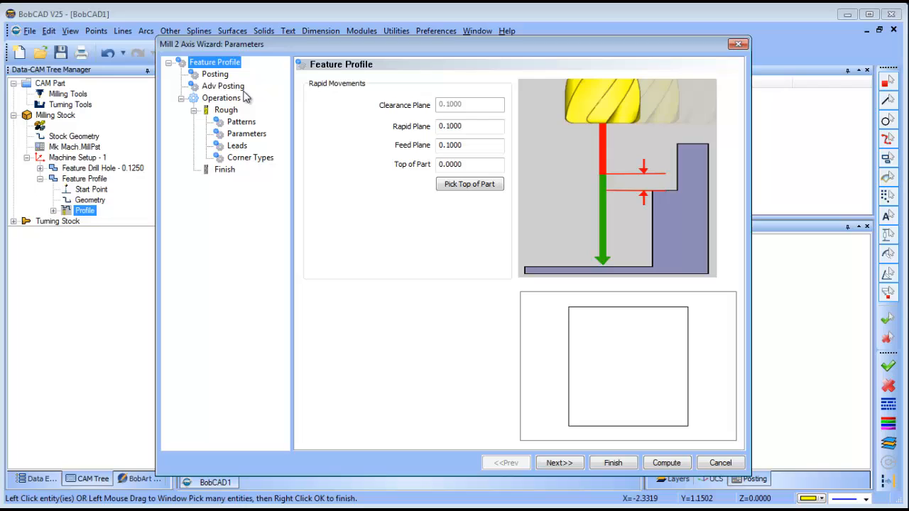
Try the profile's Adv Posting options (M00 stop, 5-axis index), then cancel the wizard
{"action": "left_click", "coordinate": [223, 85]}
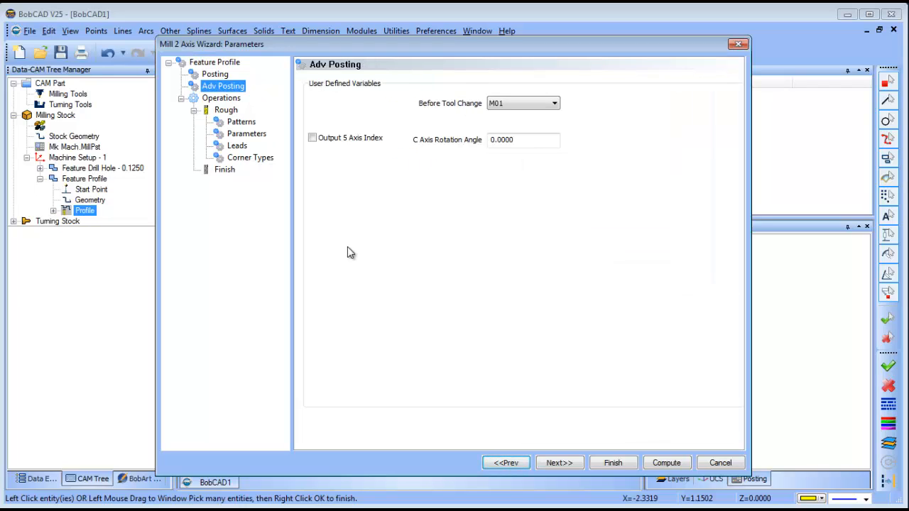
{"action": "left_click", "coordinate": [553, 103]}
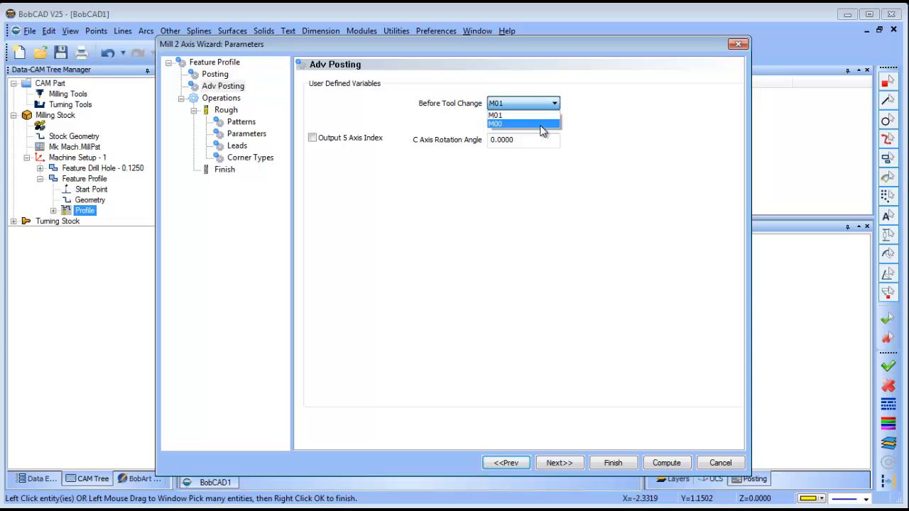
{"action": "mouse_move", "coordinate": [522, 115]}
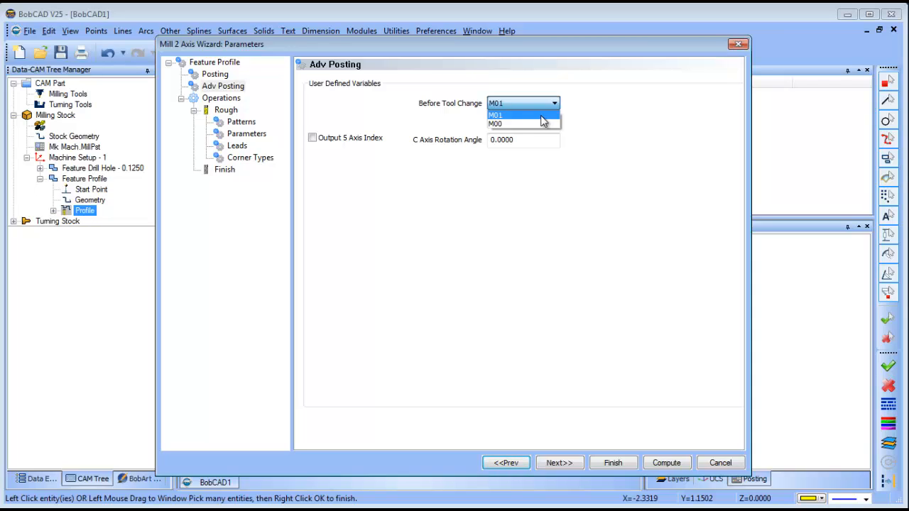
{"action": "left_click", "coordinate": [495, 123]}
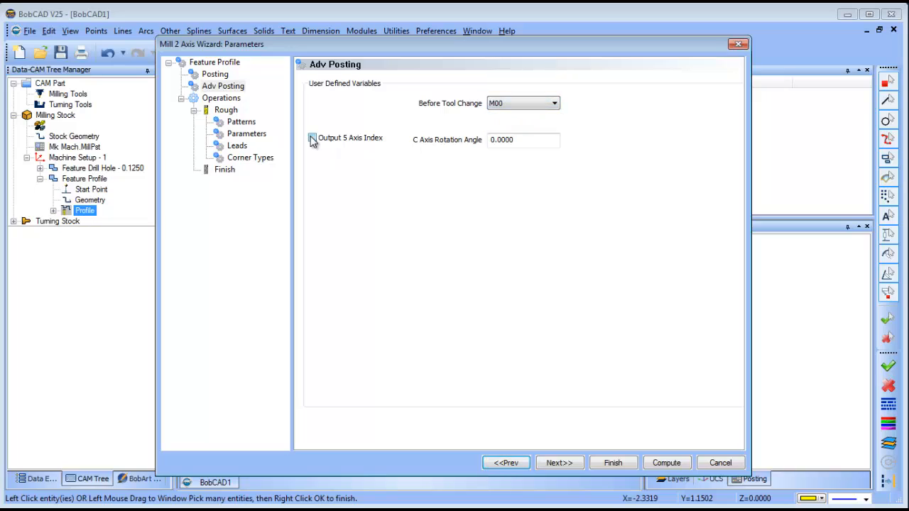
{"action": "left_click", "coordinate": [312, 137]}
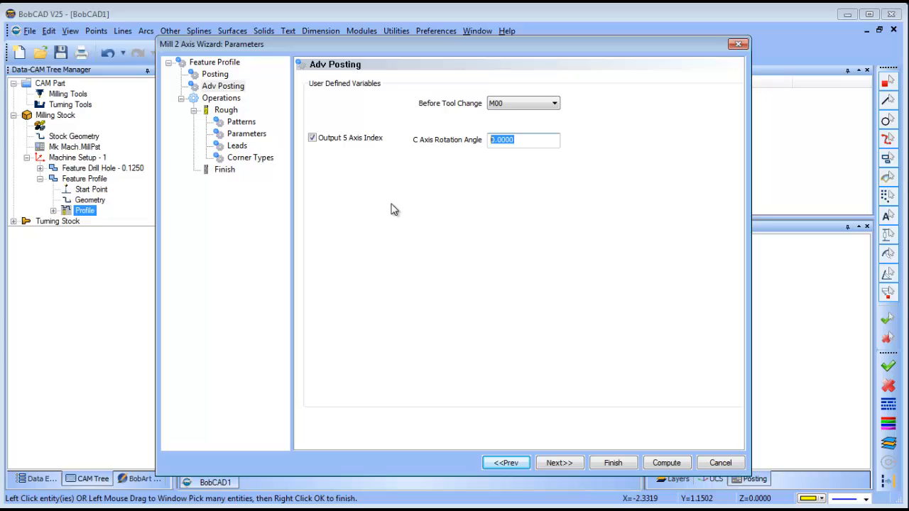
{"action": "mouse_move", "coordinate": [492, 234]}
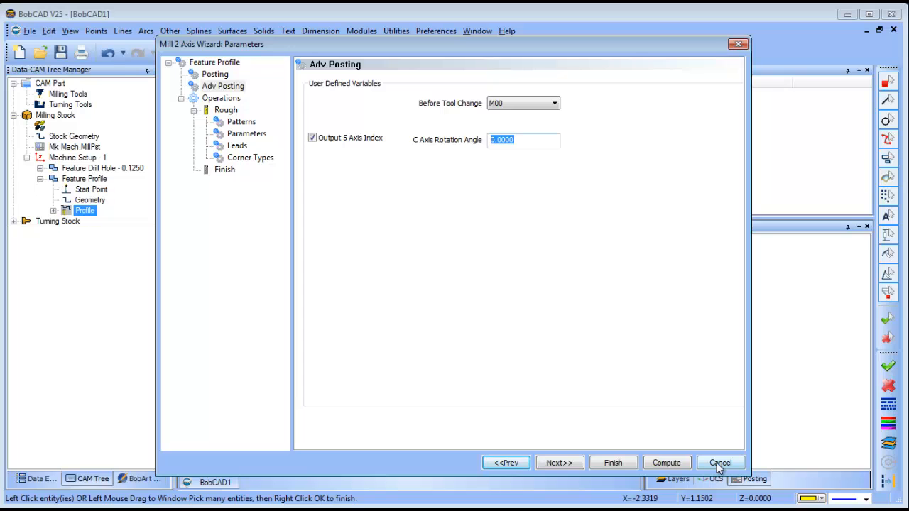
{"action": "left_click", "coordinate": [719, 462]}
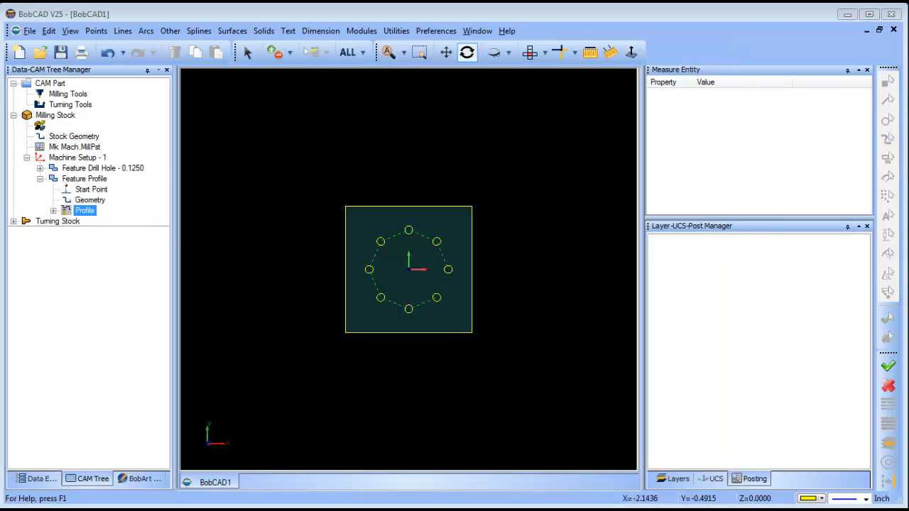
Open the Mk Mach variables file in Notepad and highlight the Before Tool Change label
{"action": "double_click", "coordinate": [74, 146]}
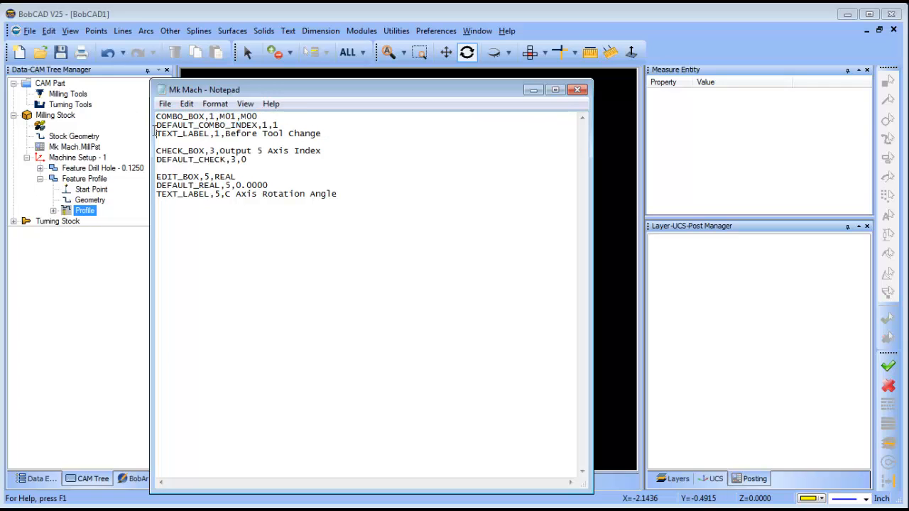
{"action": "double_click", "coordinate": [256, 133]}
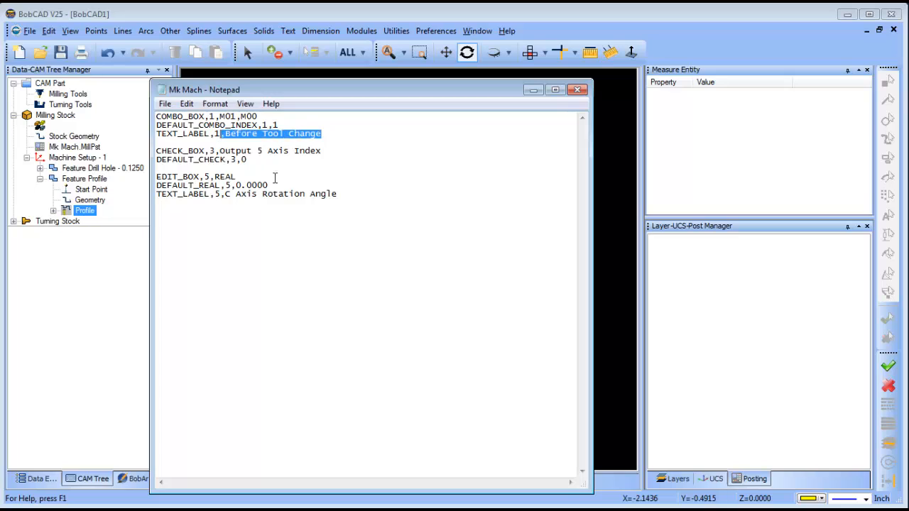
{"action": "mouse_move", "coordinate": [284, 189]}
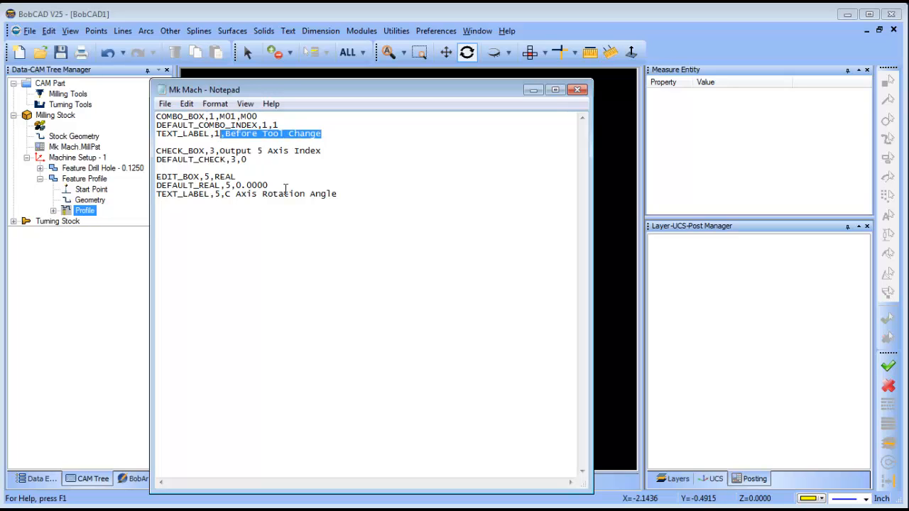
{"action": "mouse_move", "coordinate": [333, 151]}
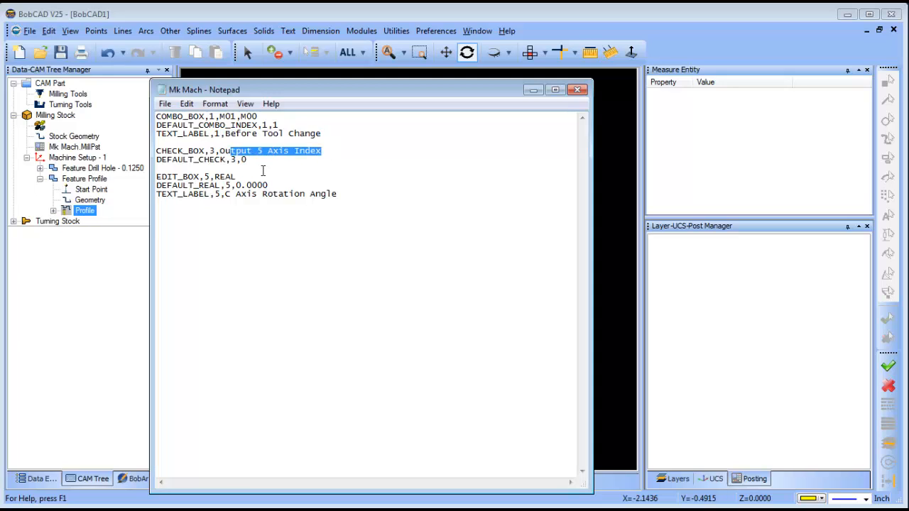
{"action": "left_click", "coordinate": [282, 194]}
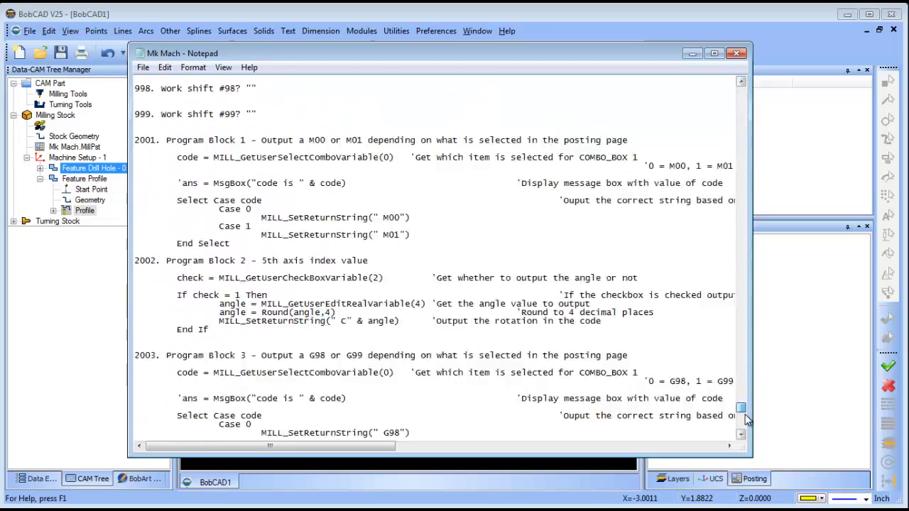
Scroll through the Mk Mach post file's Program Block 2001–2004 scripts
{"action": "scroll", "scroll_direction": "down", "scroll_amount": 3}
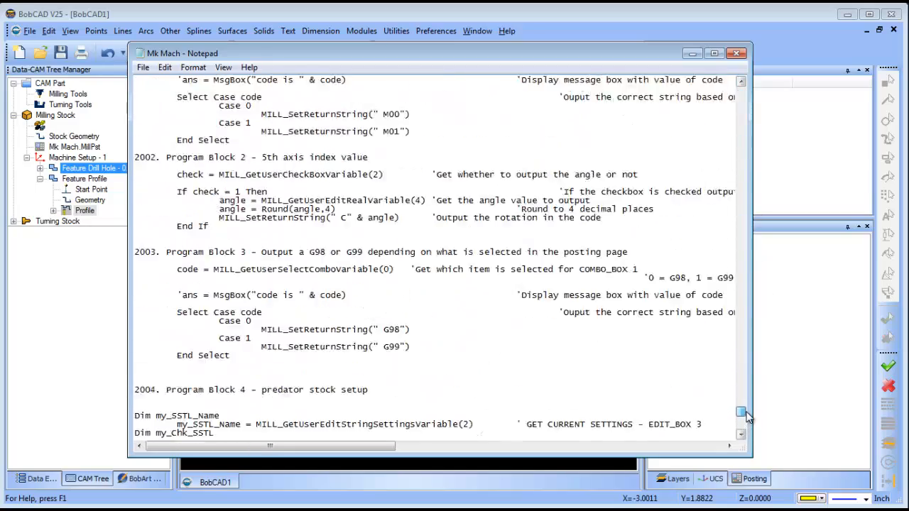
{"action": "scroll", "scroll_direction": "up", "scroll_amount": 3}
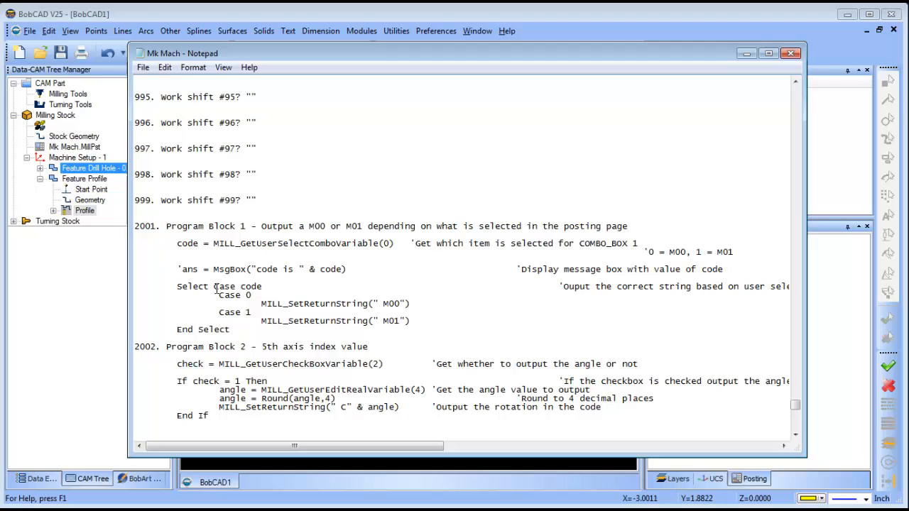
{"action": "mouse_move", "coordinate": [466, 291]}
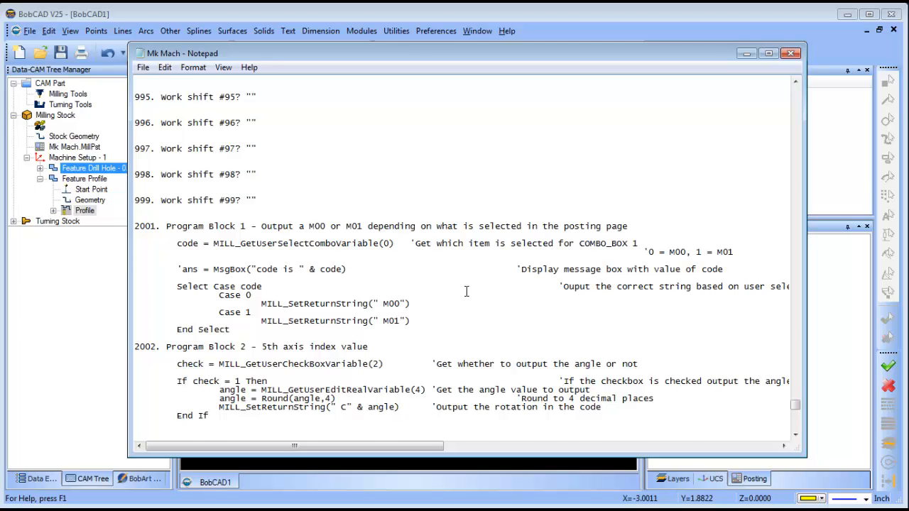
{"action": "scroll", "scroll_direction": "down", "scroll_amount": 3}
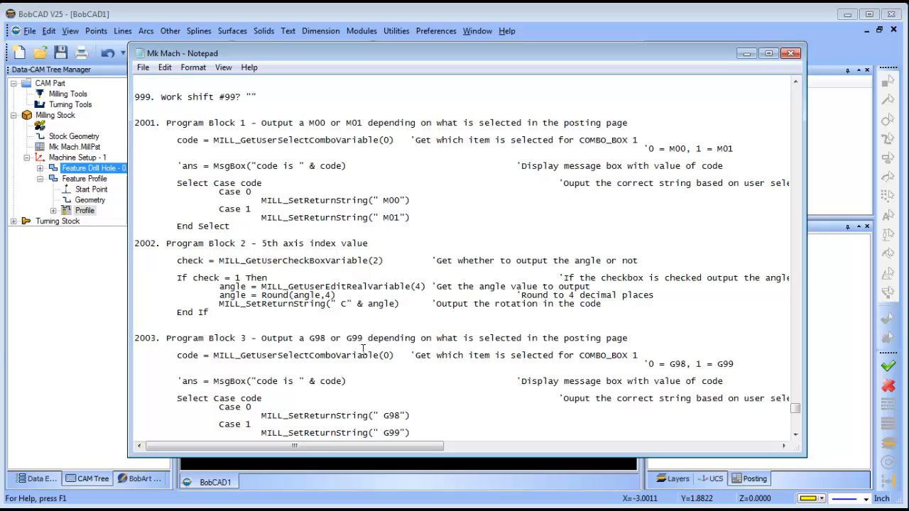
{"action": "scroll", "scroll_direction": "down", "scroll_amount": 3}
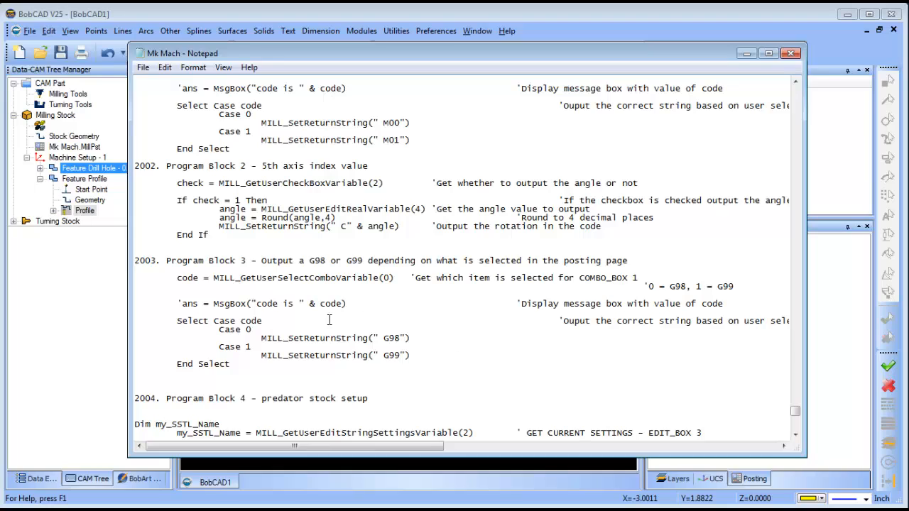
{"action": "scroll", "scroll_direction": "up", "scroll_amount": 3}
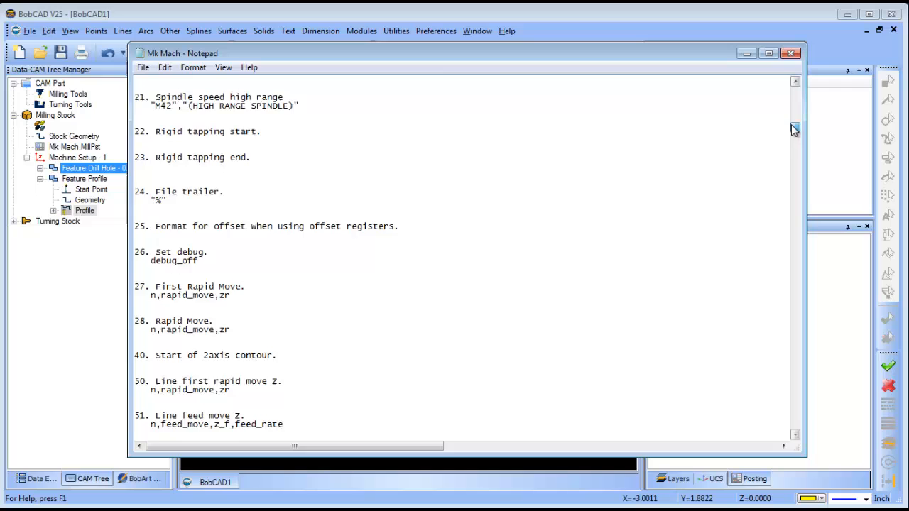
Highlight the program_block_2 call in the post header, then close Notepad
{"action": "scroll", "scroll_direction": "up", "scroll_amount": 3}
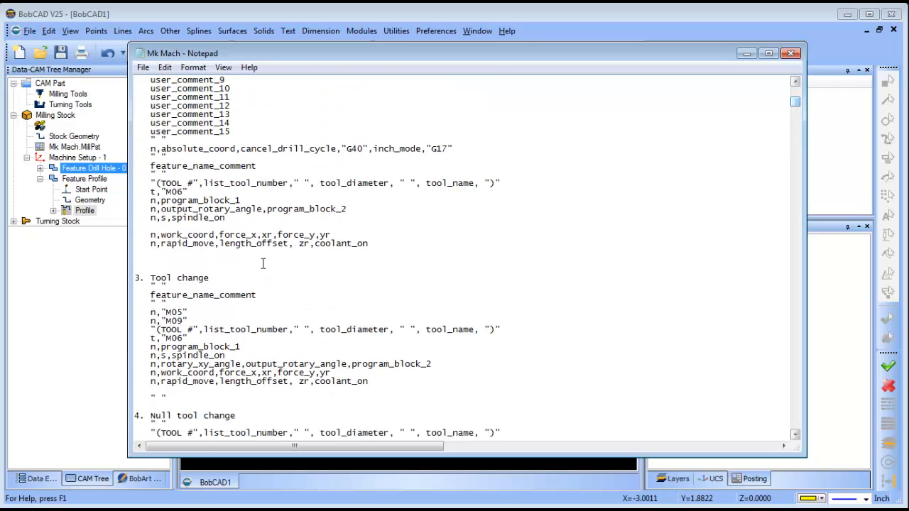
{"action": "double_click", "coordinate": [305, 209]}
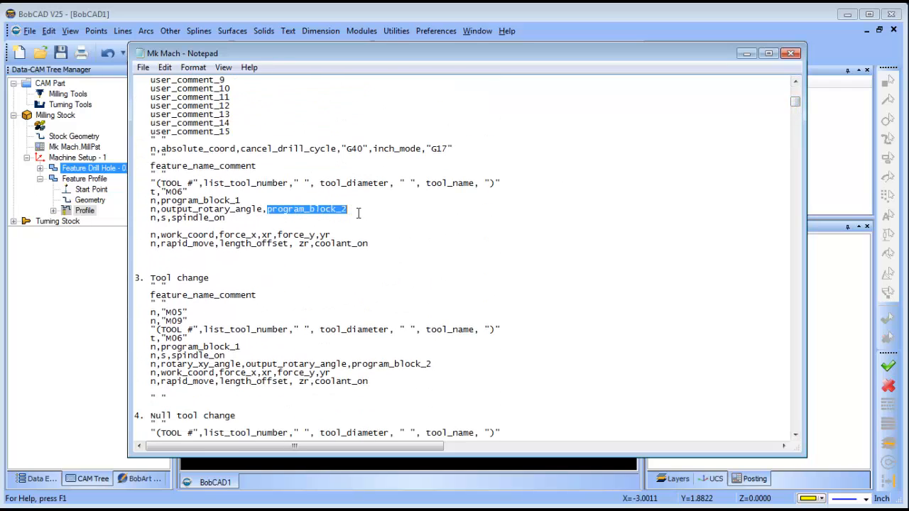
{"action": "mouse_move", "coordinate": [413, 250]}
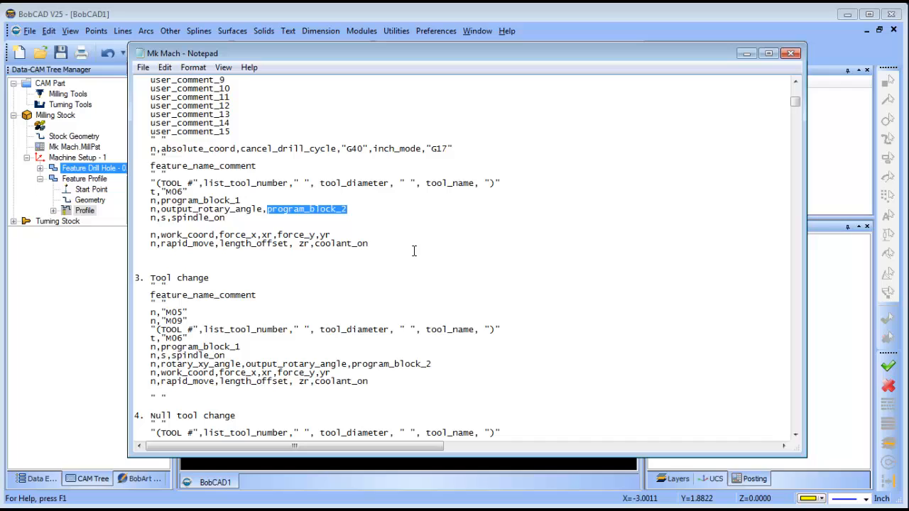
{"action": "mouse_move", "coordinate": [817, 63]}
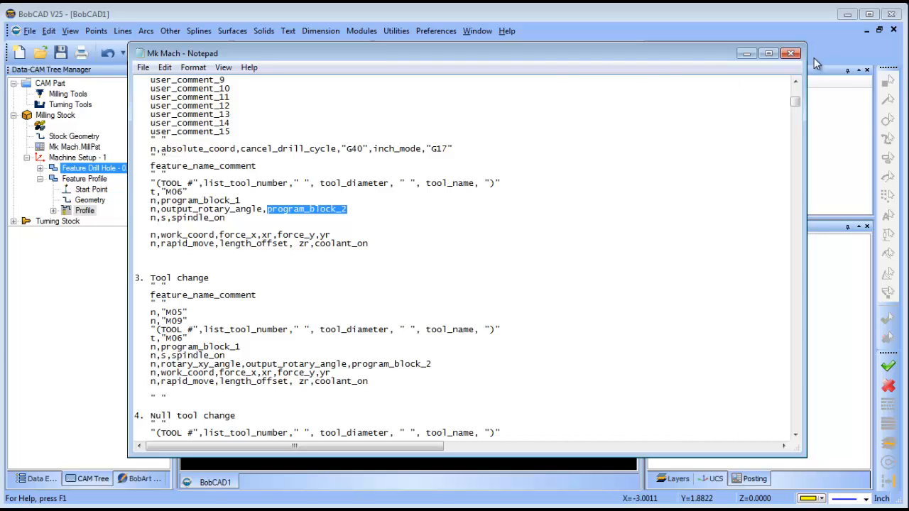
{"action": "left_click", "coordinate": [790, 53]}
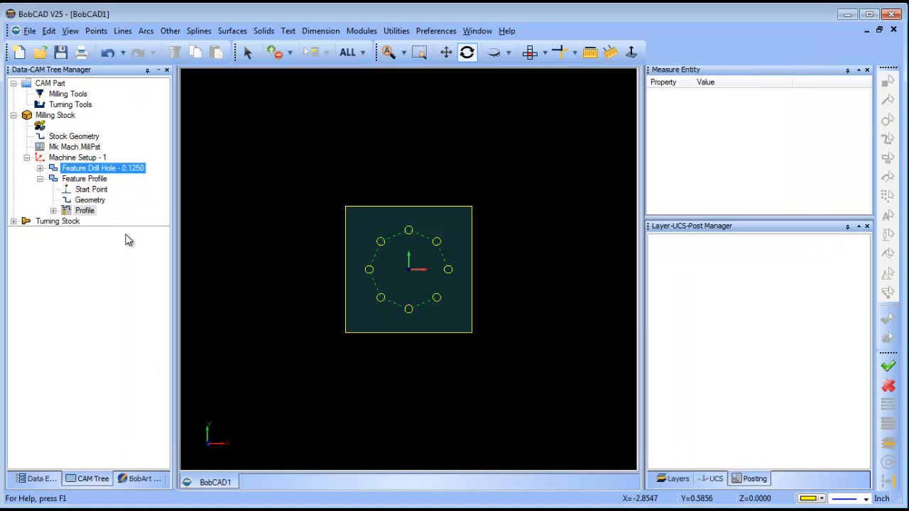
Compute and post the toolpaths, reviewing center drill and T2 drill code with M01
{"action": "left_click", "coordinate": [90, 189]}
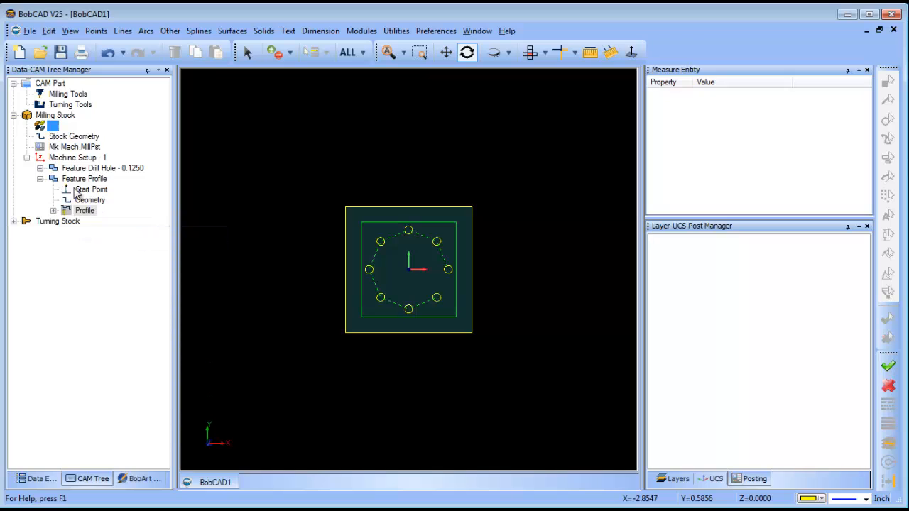
{"action": "left_click", "coordinate": [90, 188]}
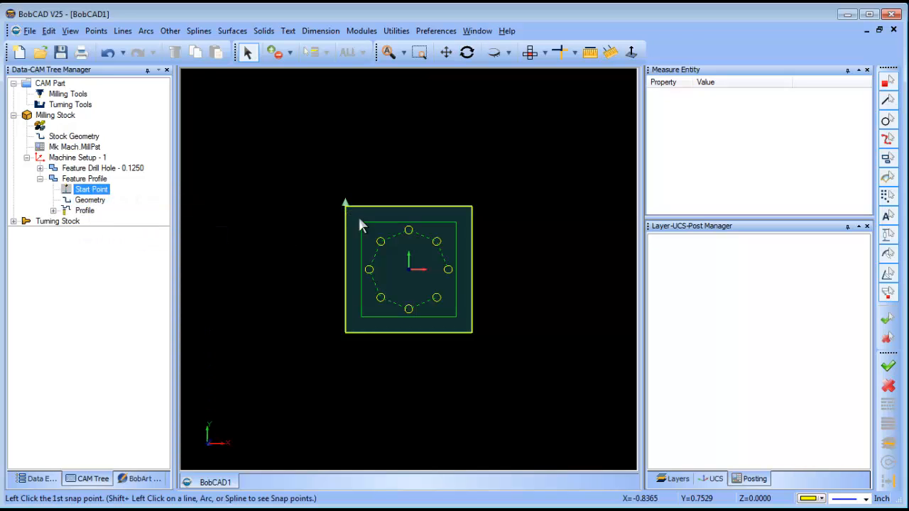
{"action": "left_click", "coordinate": [71, 104]}
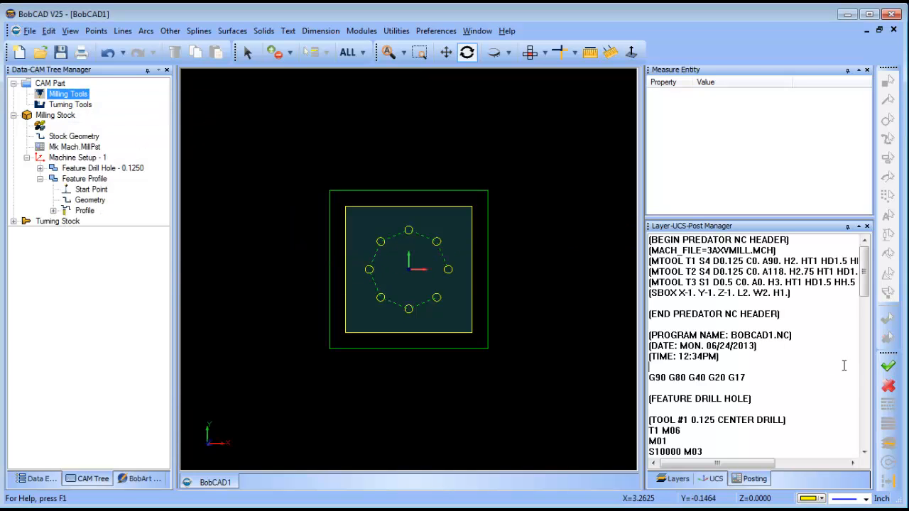
{"action": "scroll", "scroll_direction": "down", "scroll_amount": 3}
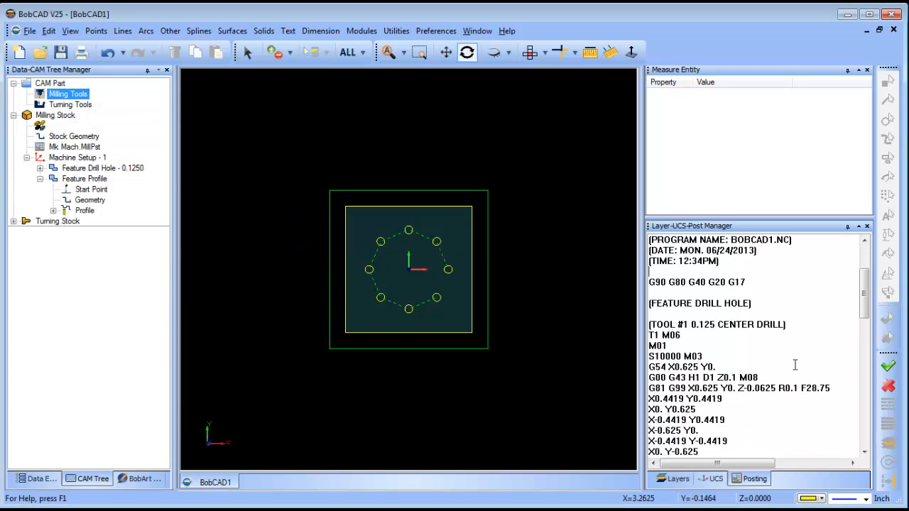
{"action": "scroll", "scroll_direction": "down", "scroll_amount": 3}
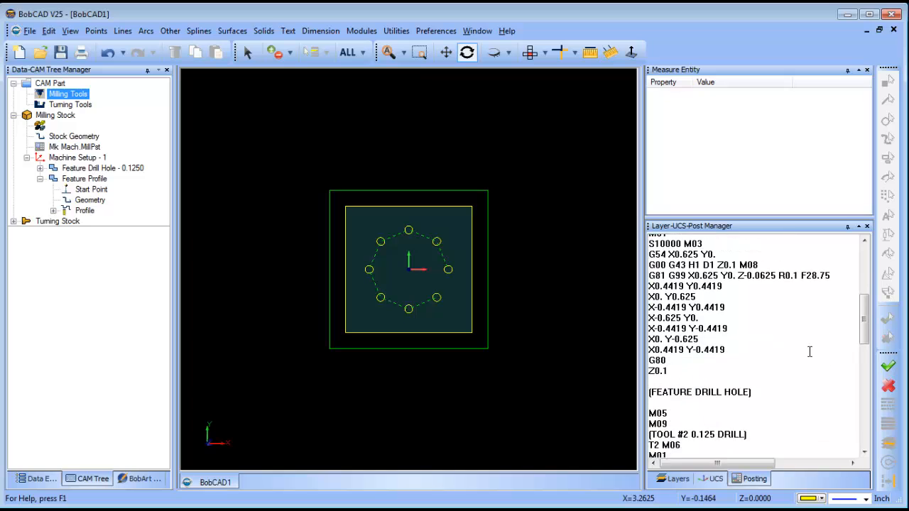
{"action": "scroll", "scroll_direction": "down", "scroll_amount": 3}
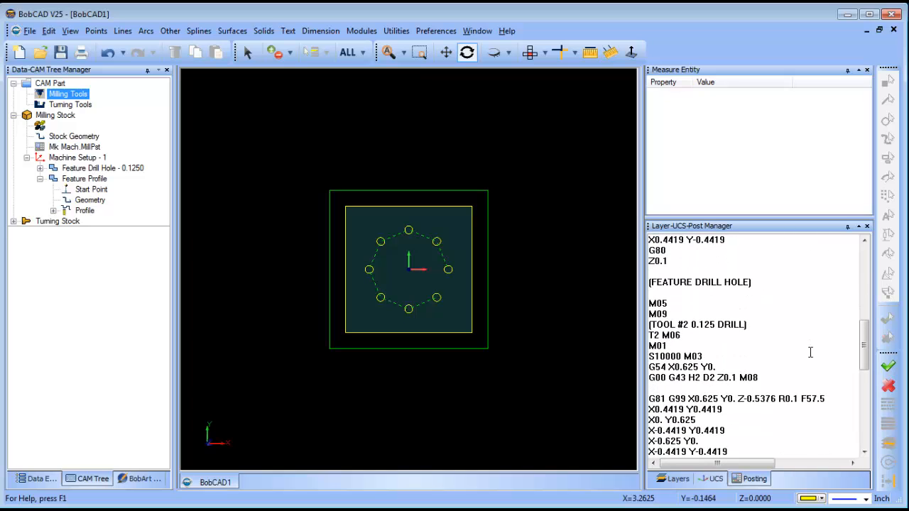